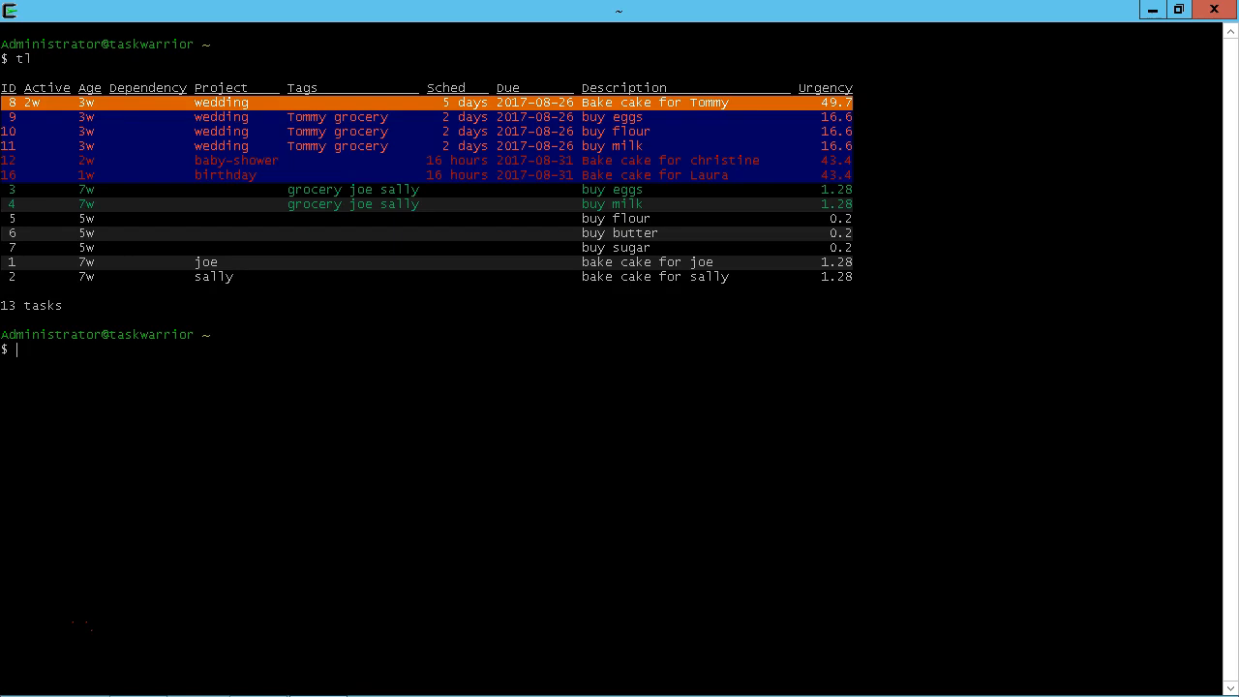
Show waiting tasks and the calendar, then print newcakefunction's cake and three grocery tasks
type("task waiti")
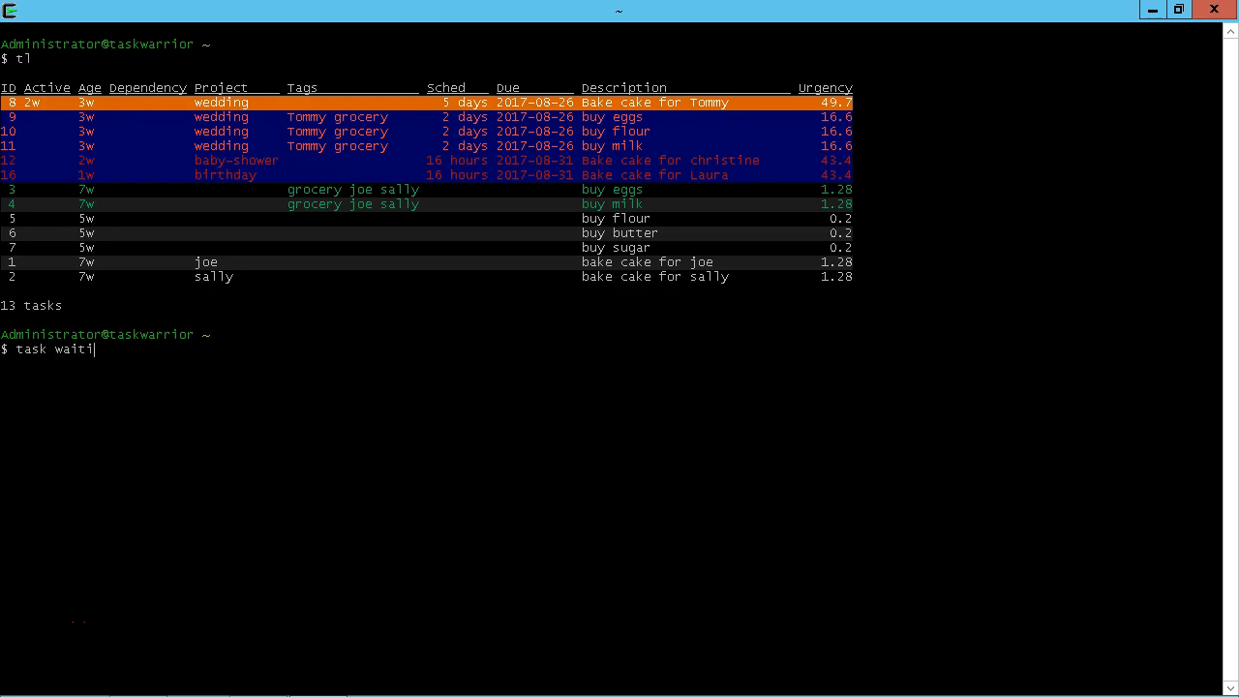
key("Return")
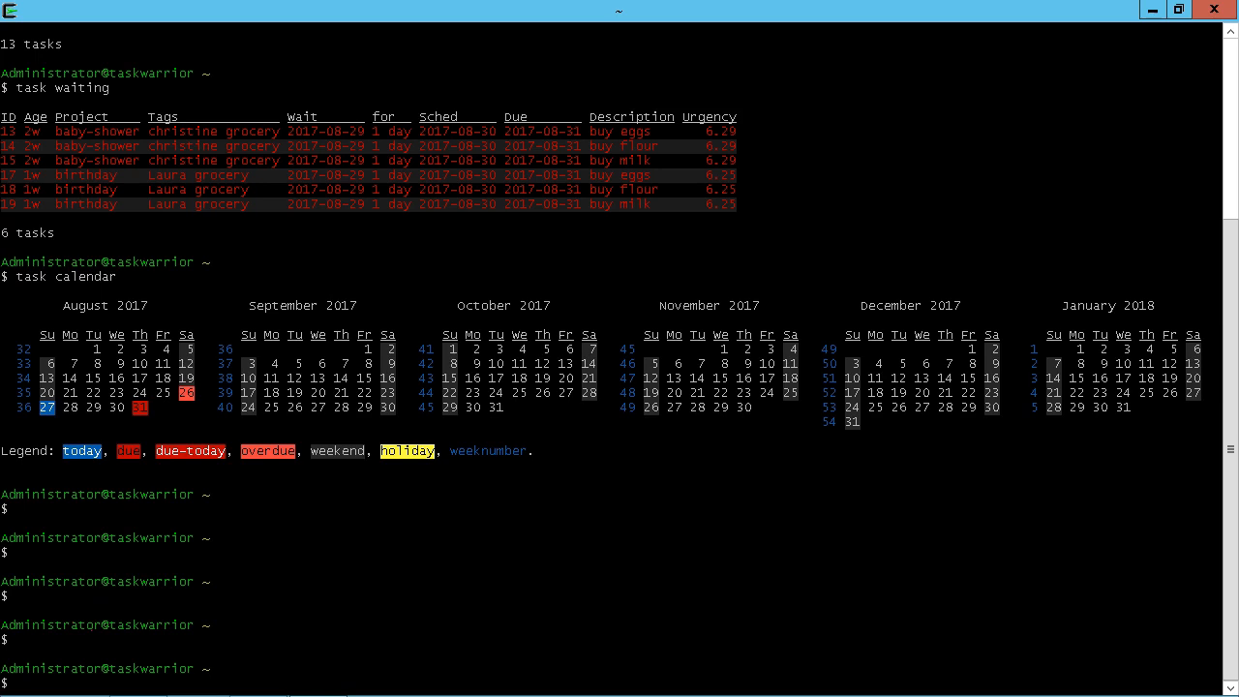
type("type newcakefunctio")
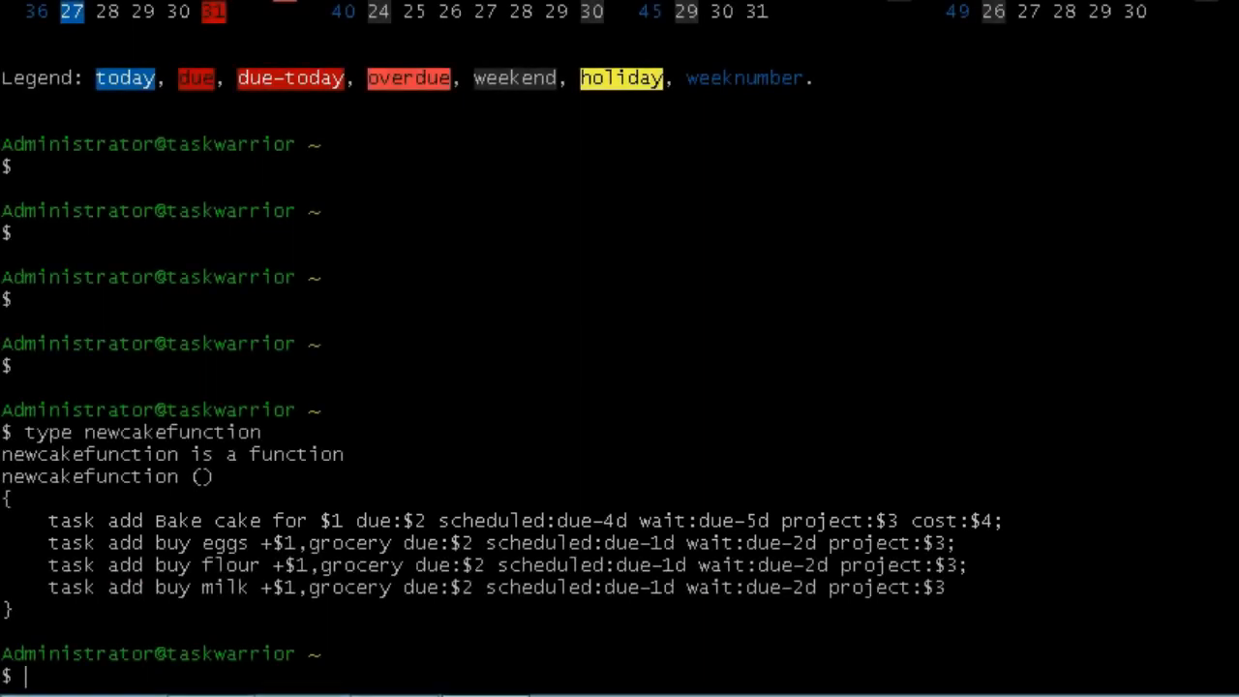
Run newcake for martha, due 2017-08-28, retirement, 40.00, then list tasks 20–23
type("new")
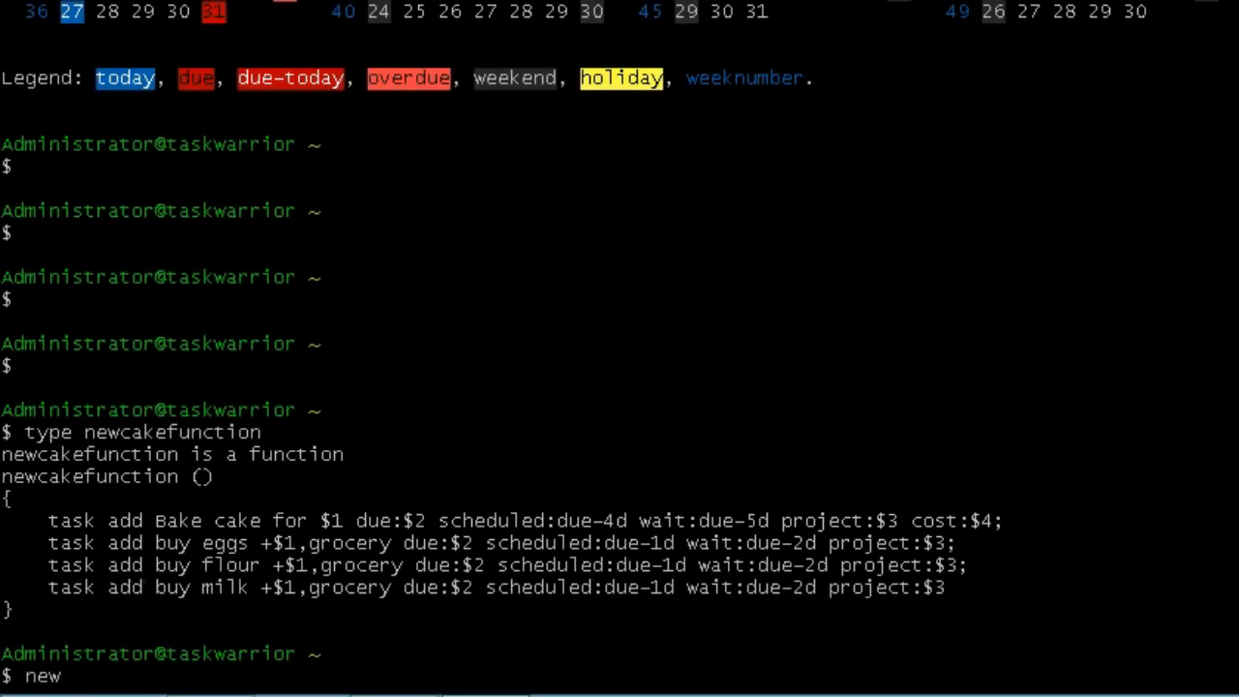
type("cake martha")
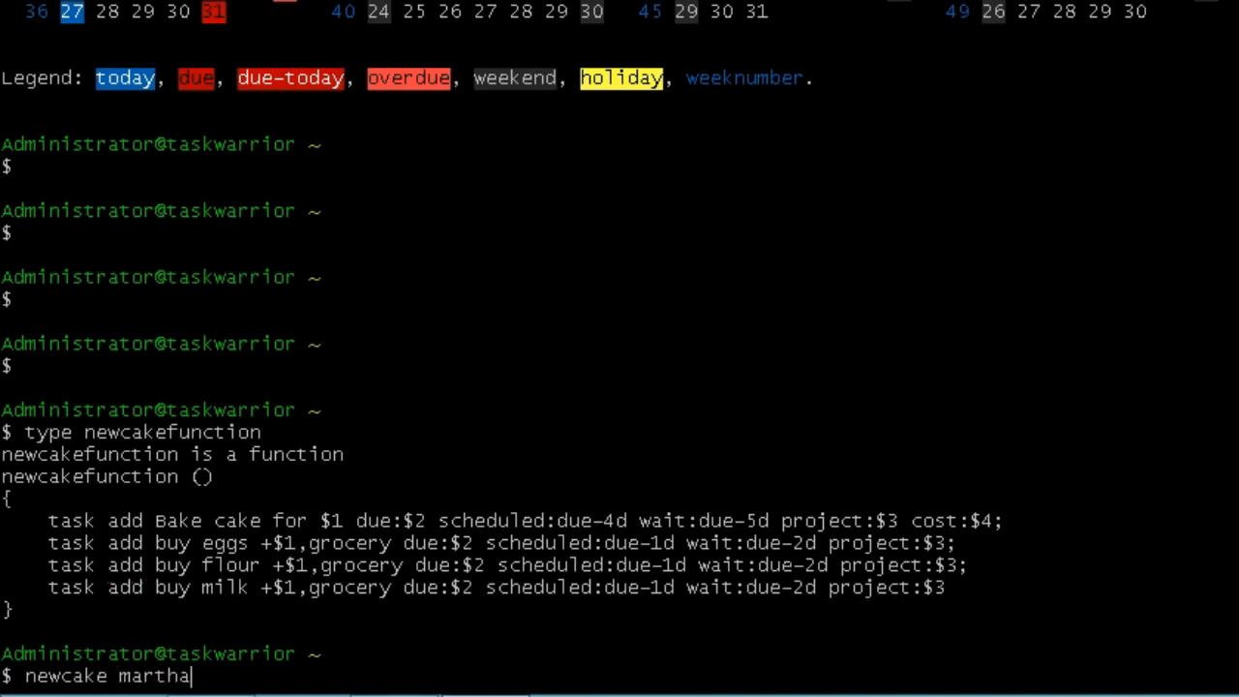
type("2017-")
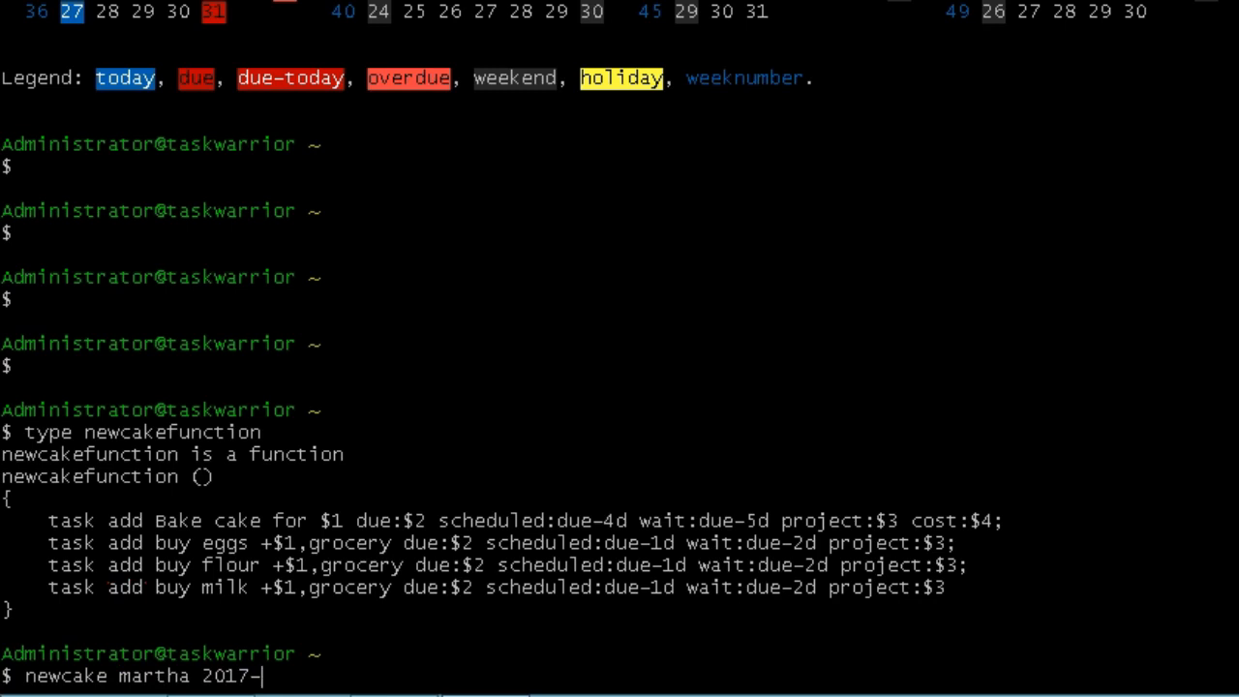
type("08-28")
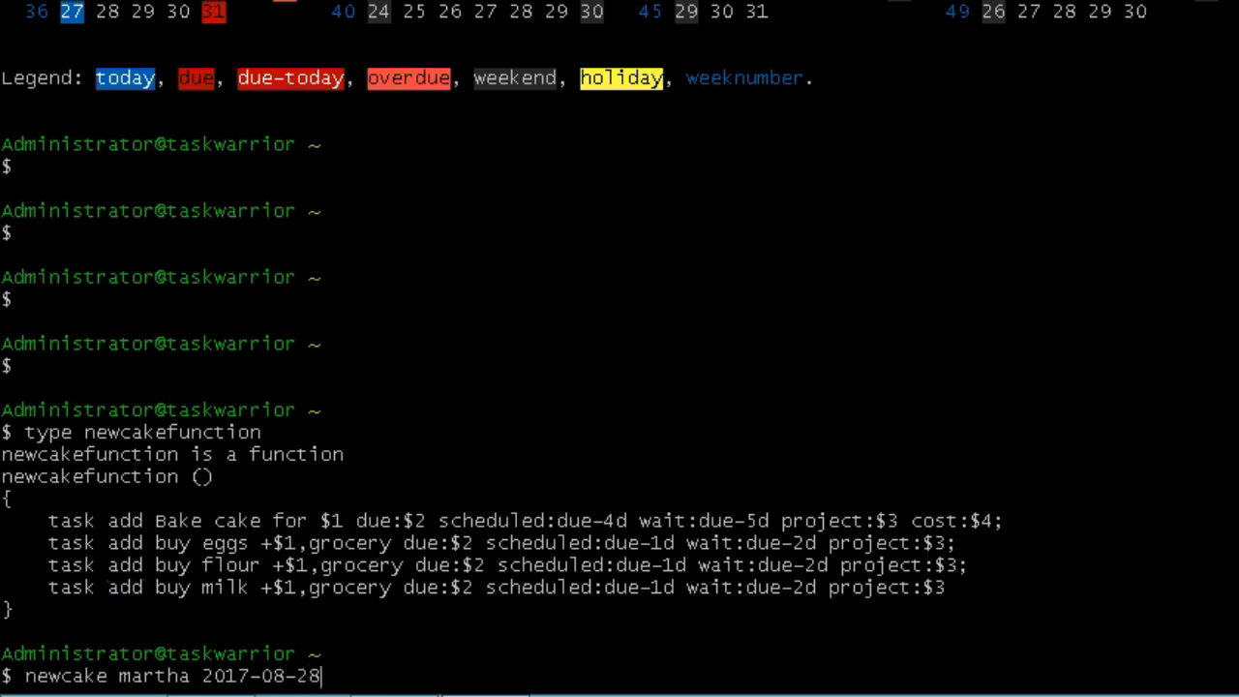
type("retirement 40.00")
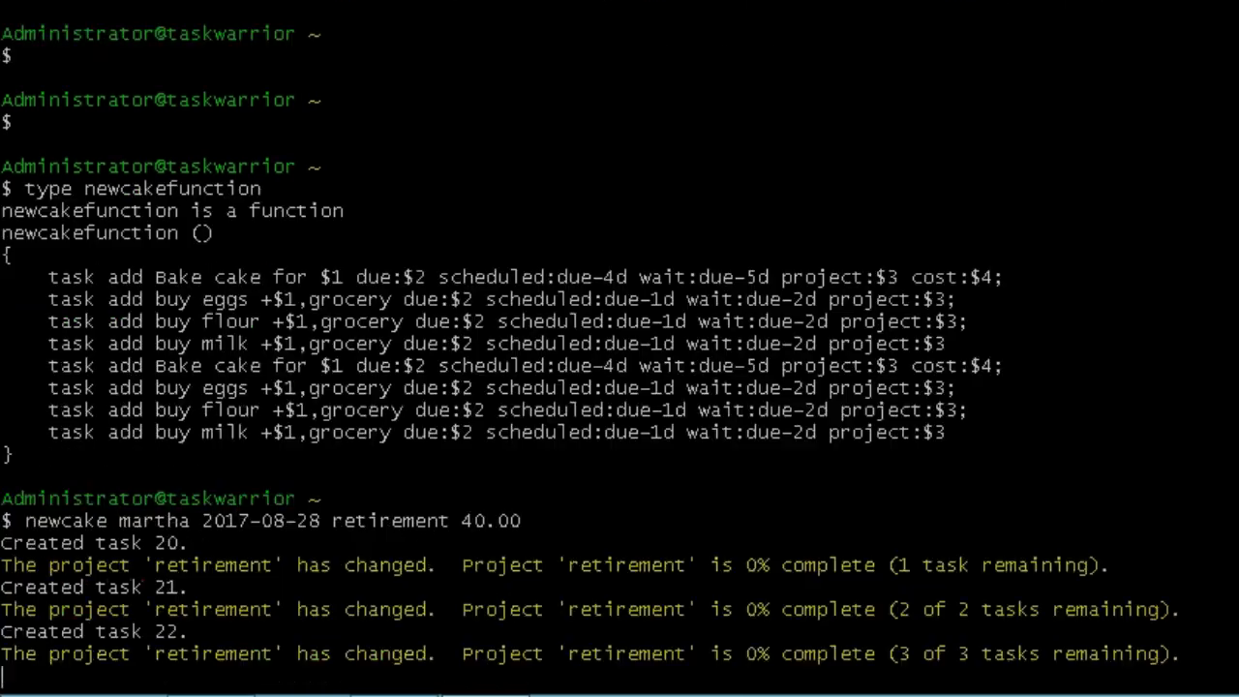
key("Return")
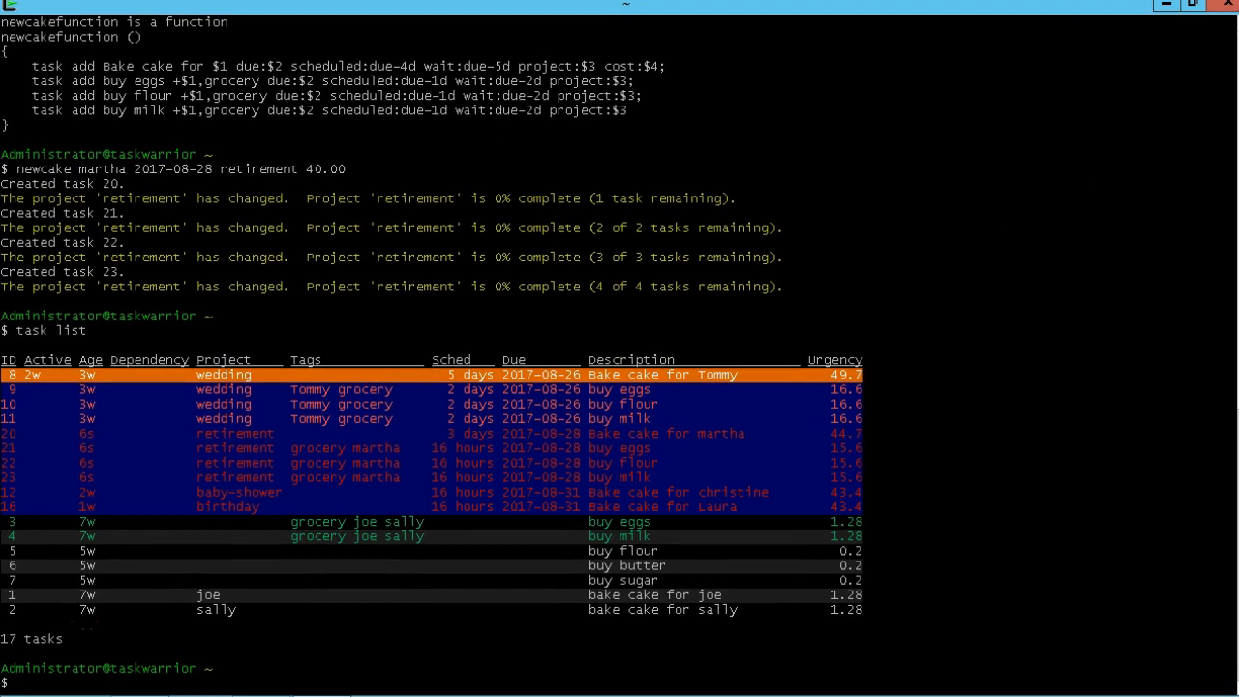
Complete wedding tasks 8, 9, 10 and 11, then define and confirm a +grocery context
type("task")
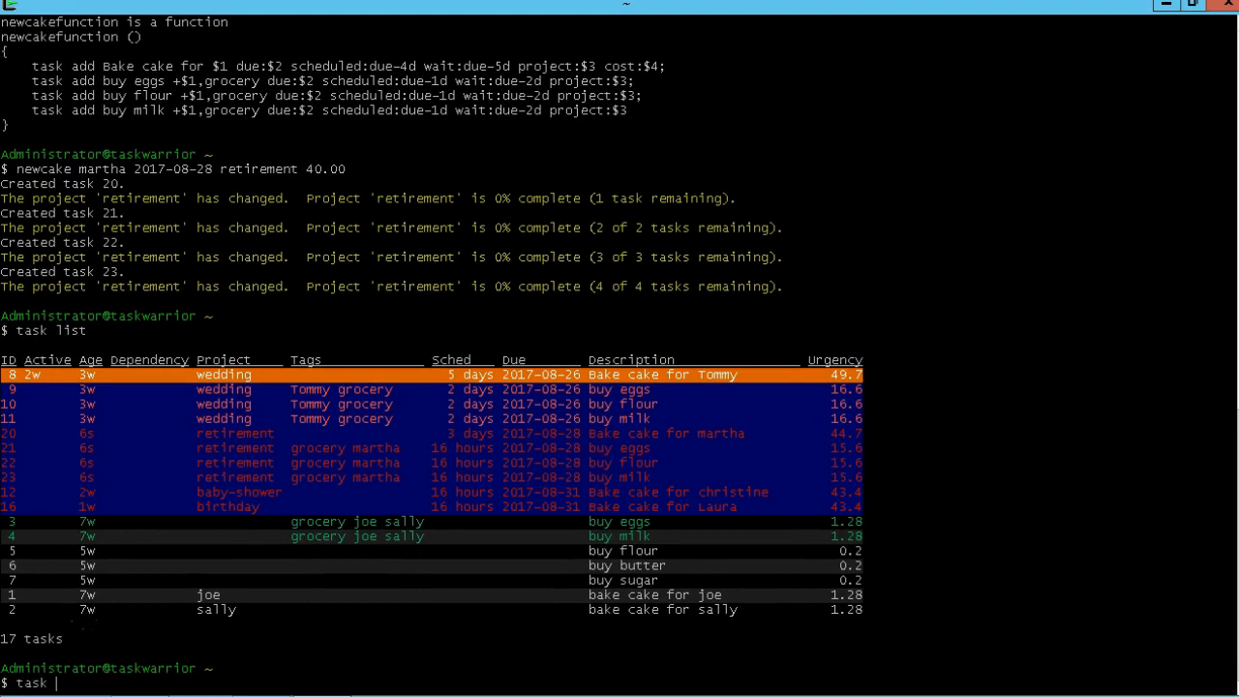
type("8 9 10")
type("tl")
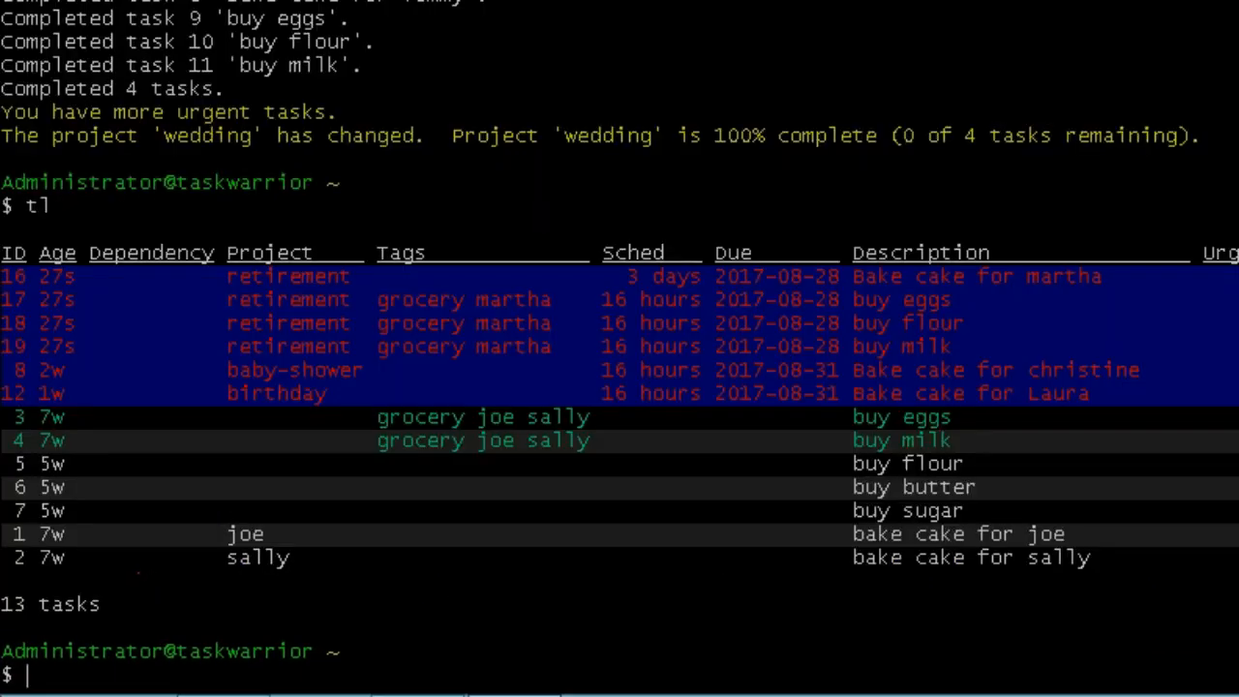
type("task context define grocery")
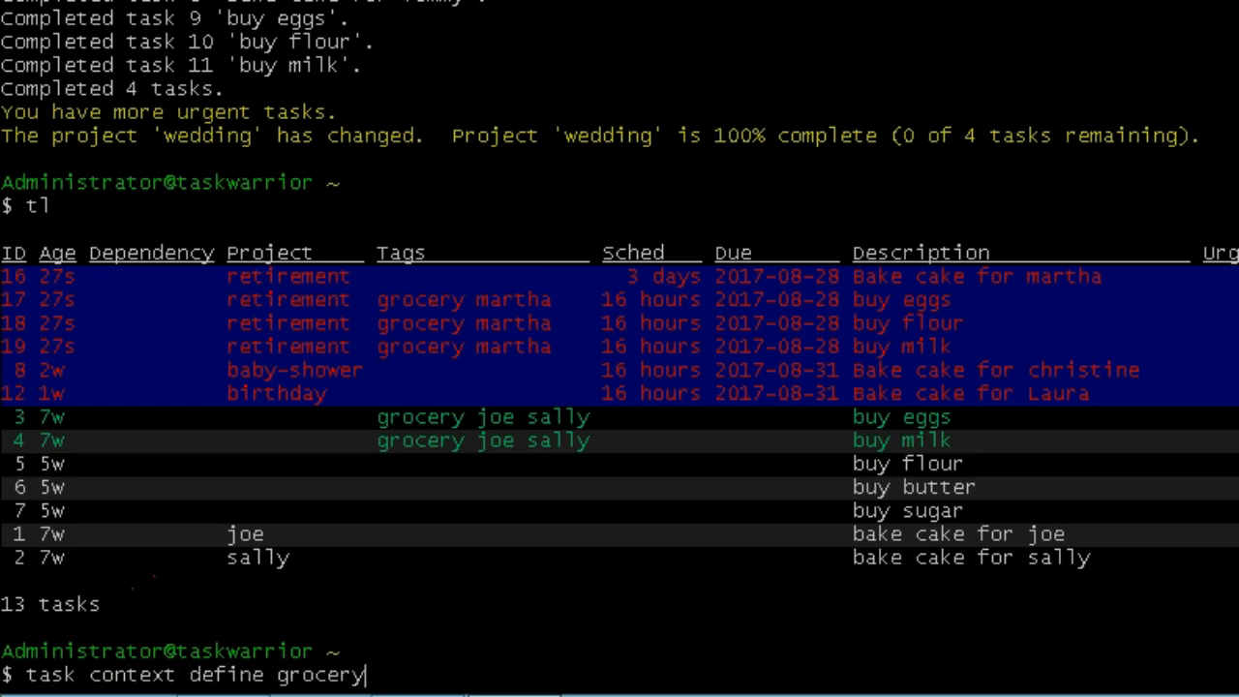
type("+grocer")
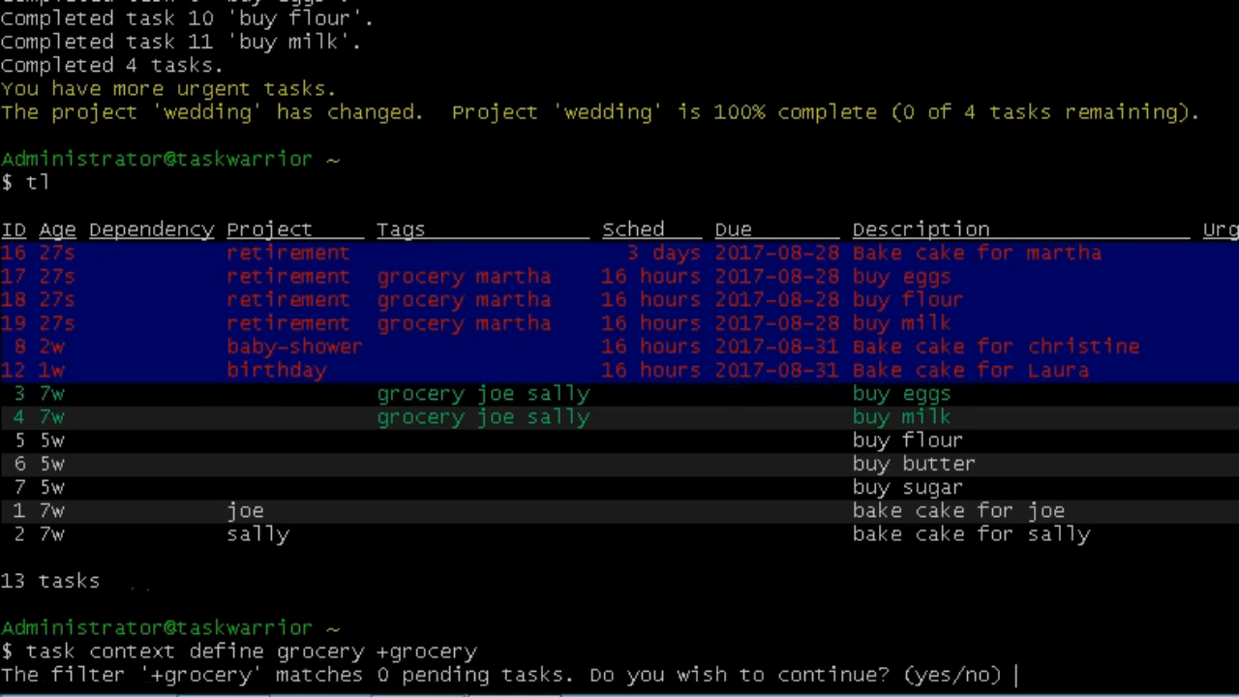
type("y")
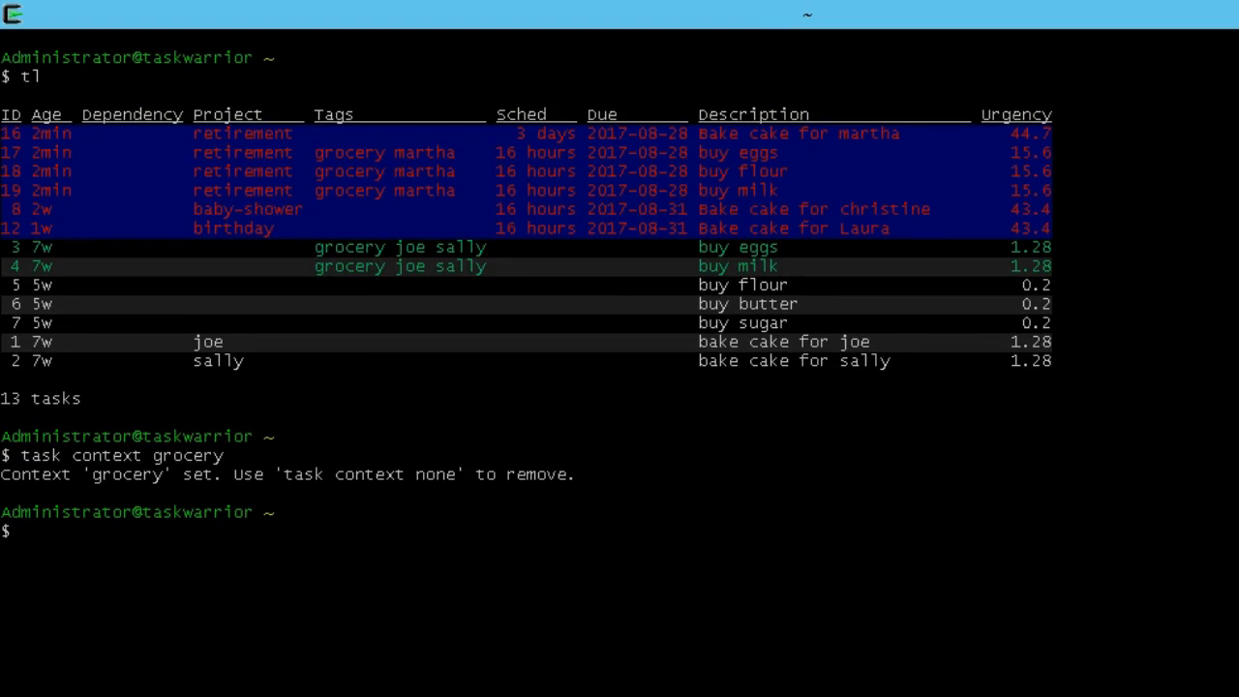
List the 5 grocery-context tasks, then set the context to none
type("tl")
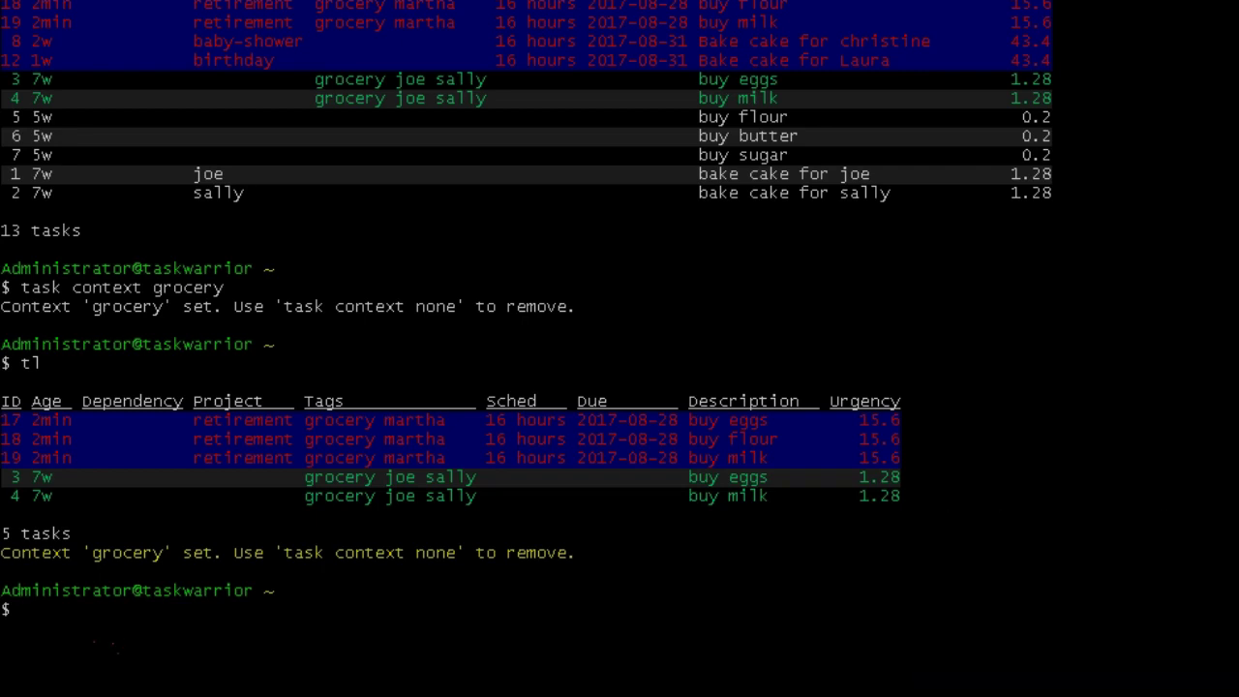
type("task")
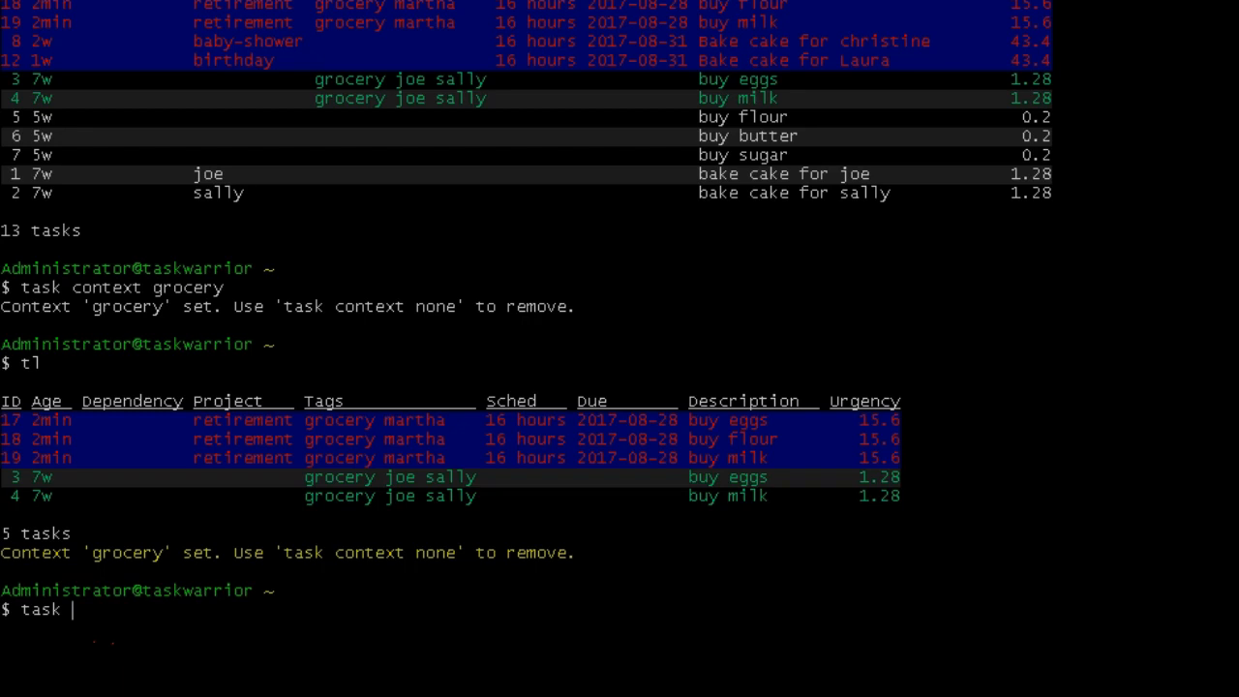
key("Return")
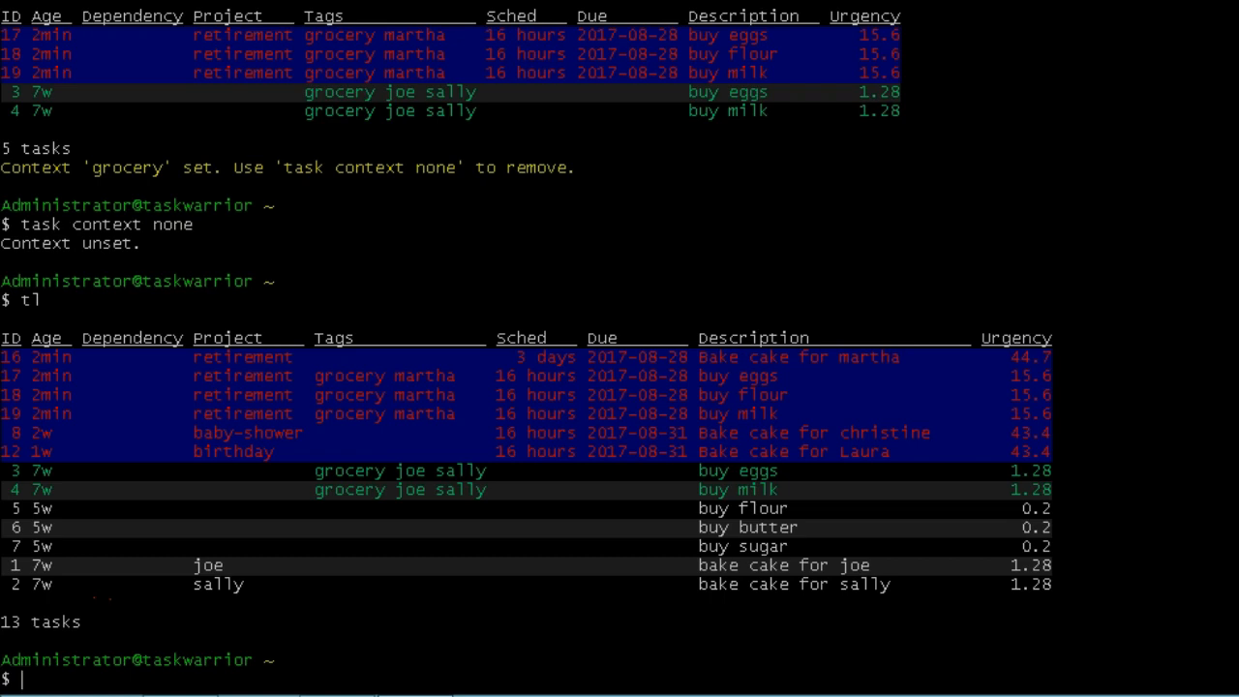
type("nano .bashr")
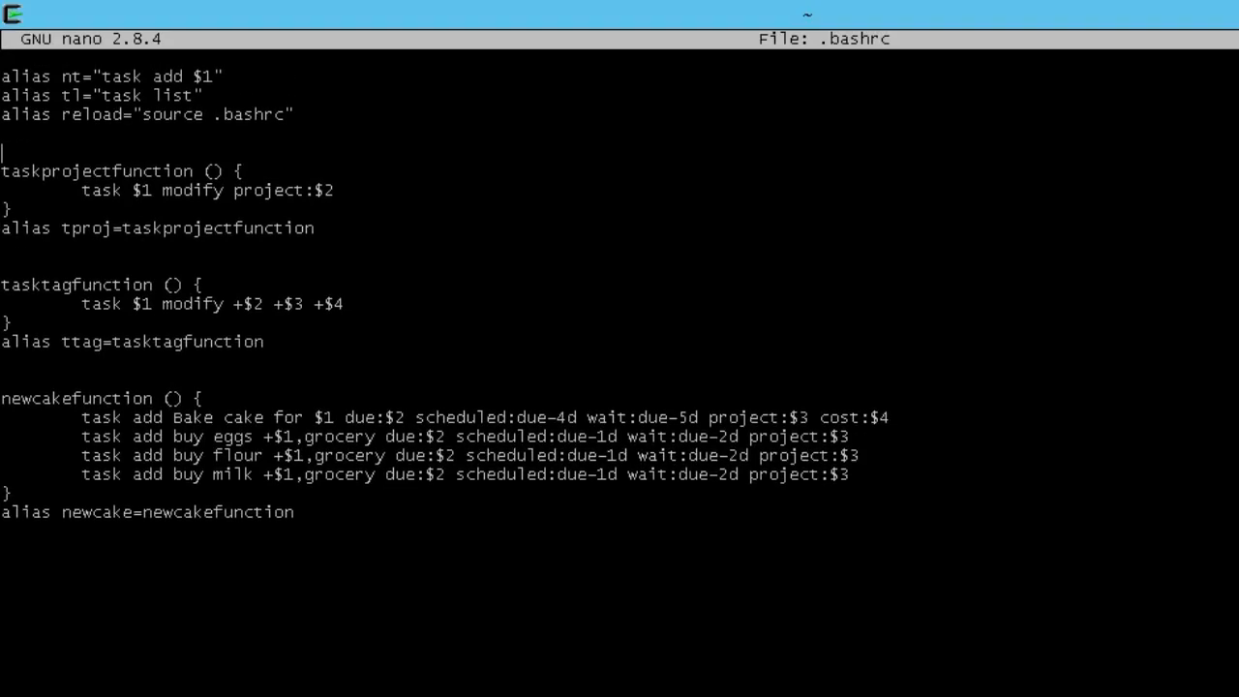
Add alias none="task context none" to .bashrc, save, and reload the shell
type("alias none")
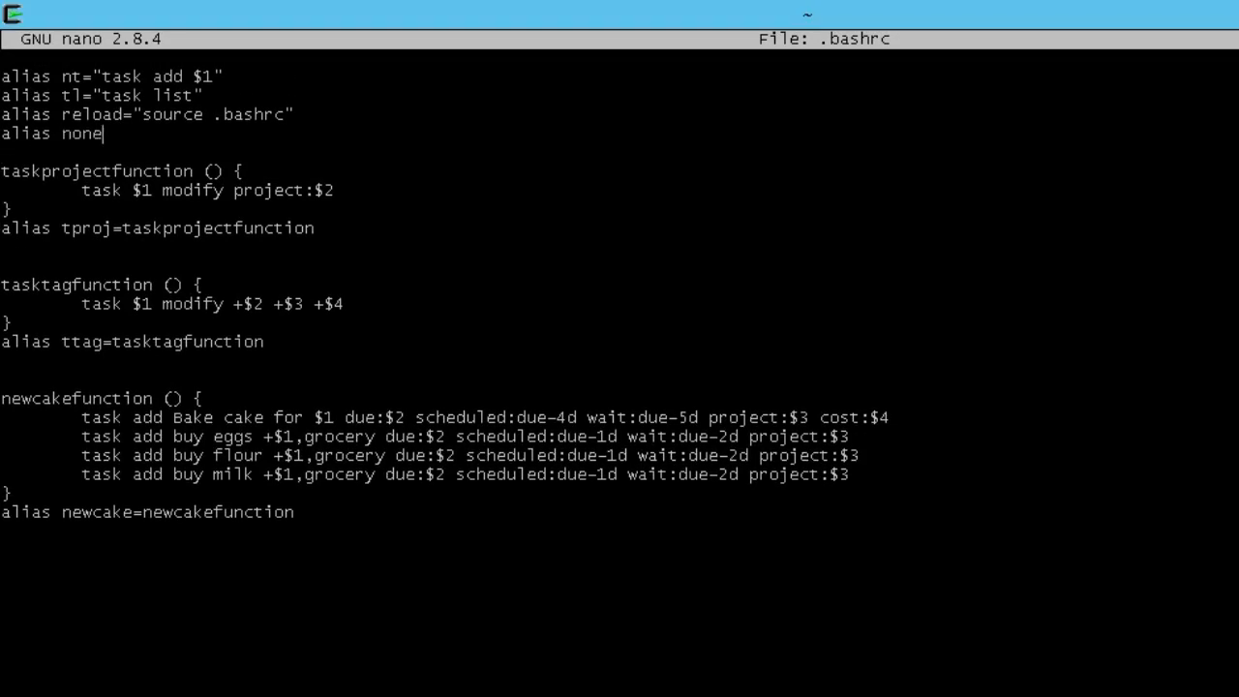
type("=\"task context")
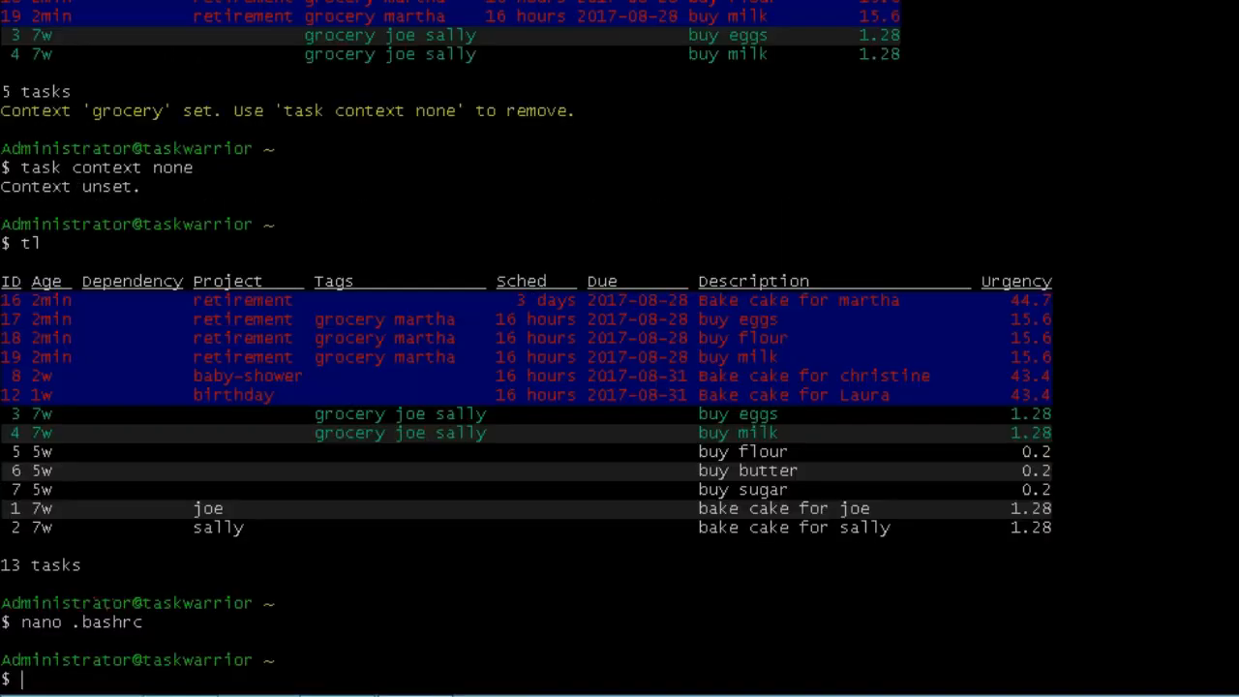
type("reload")
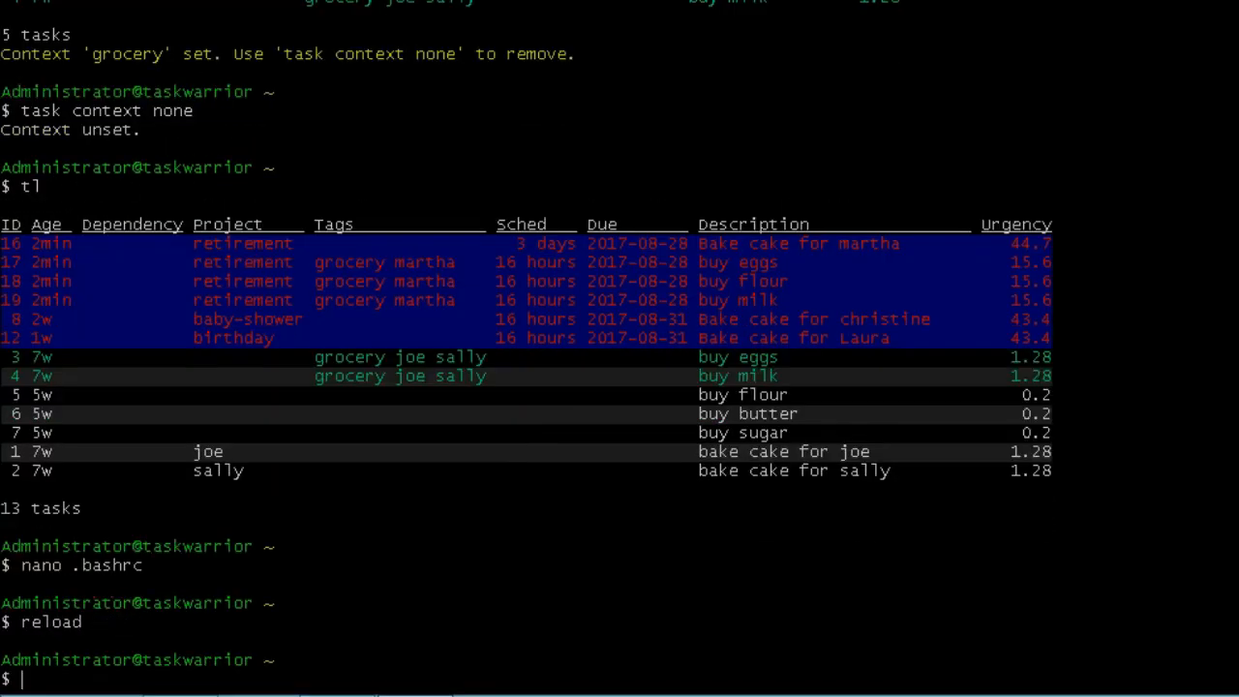
type("his")
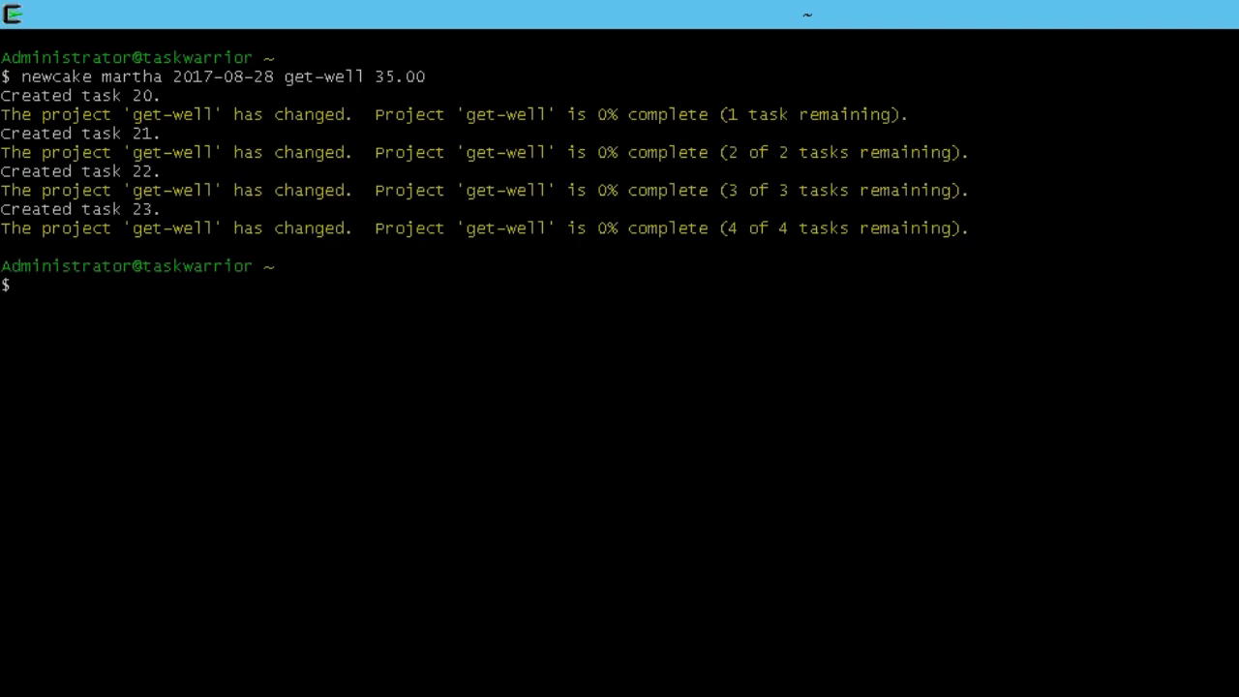
List tasks to see the four get-well tasks for martha among 17
type("tl")
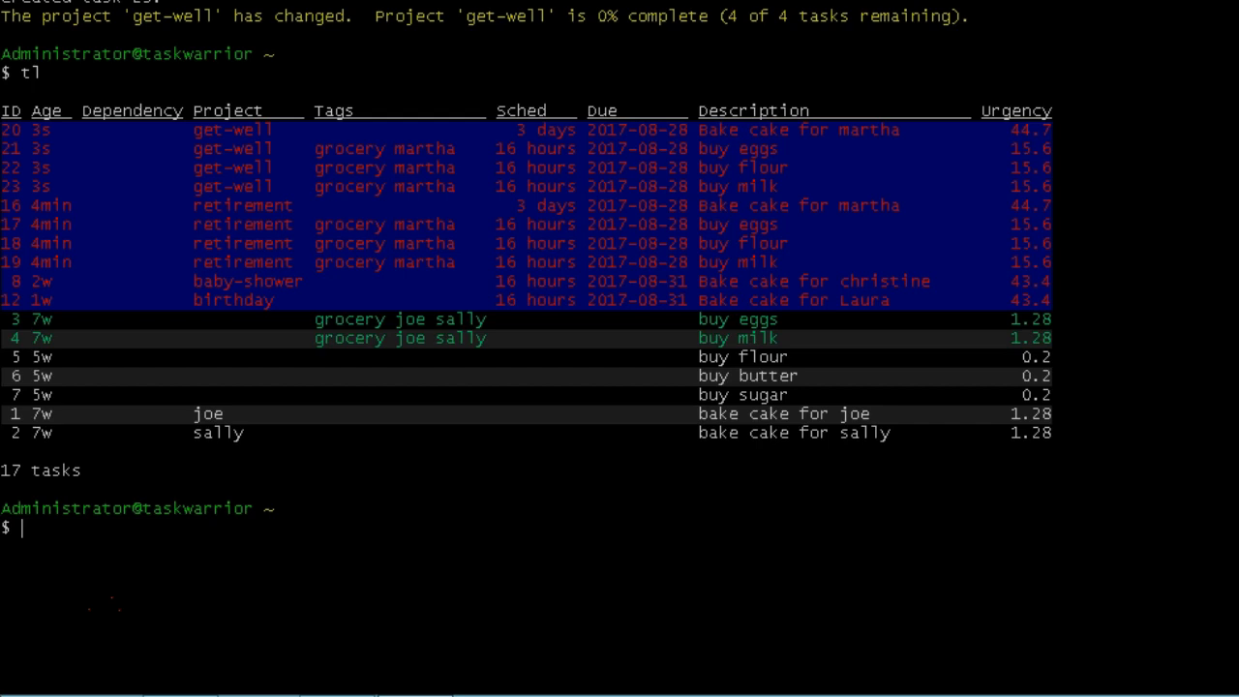
type("nano")
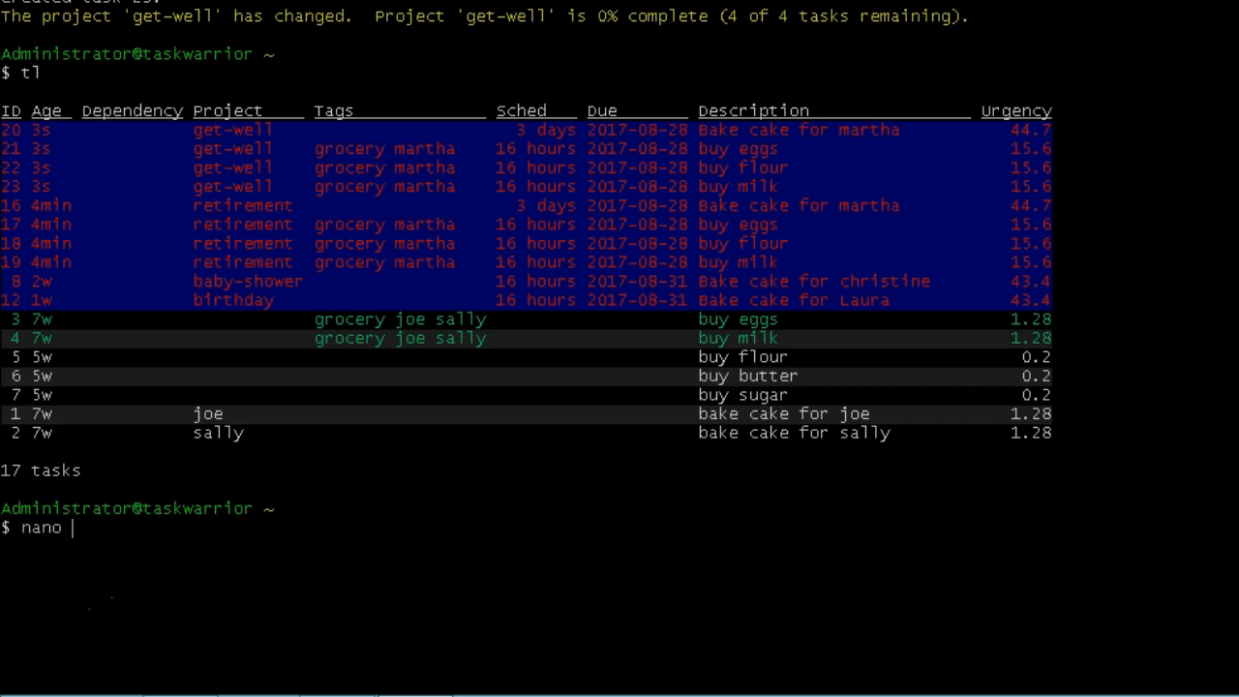
Add context.martha=+martha below context.grocery in .taskrc
key("Return")
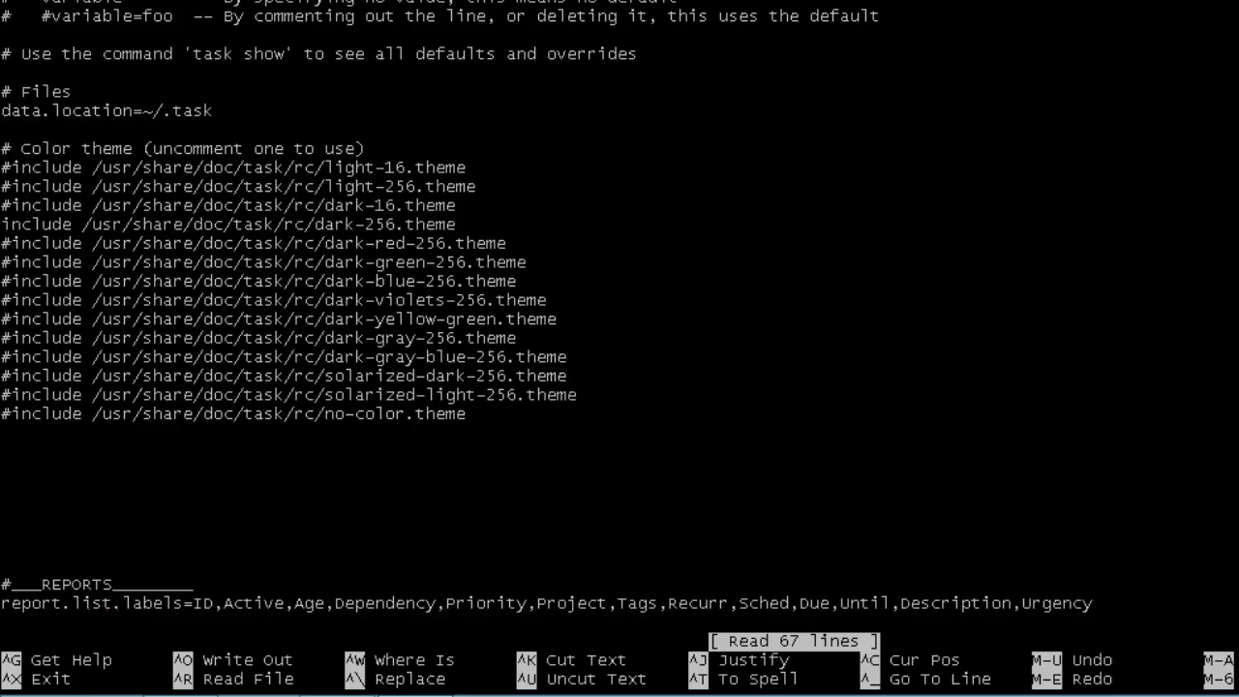
scroll("down", 3)
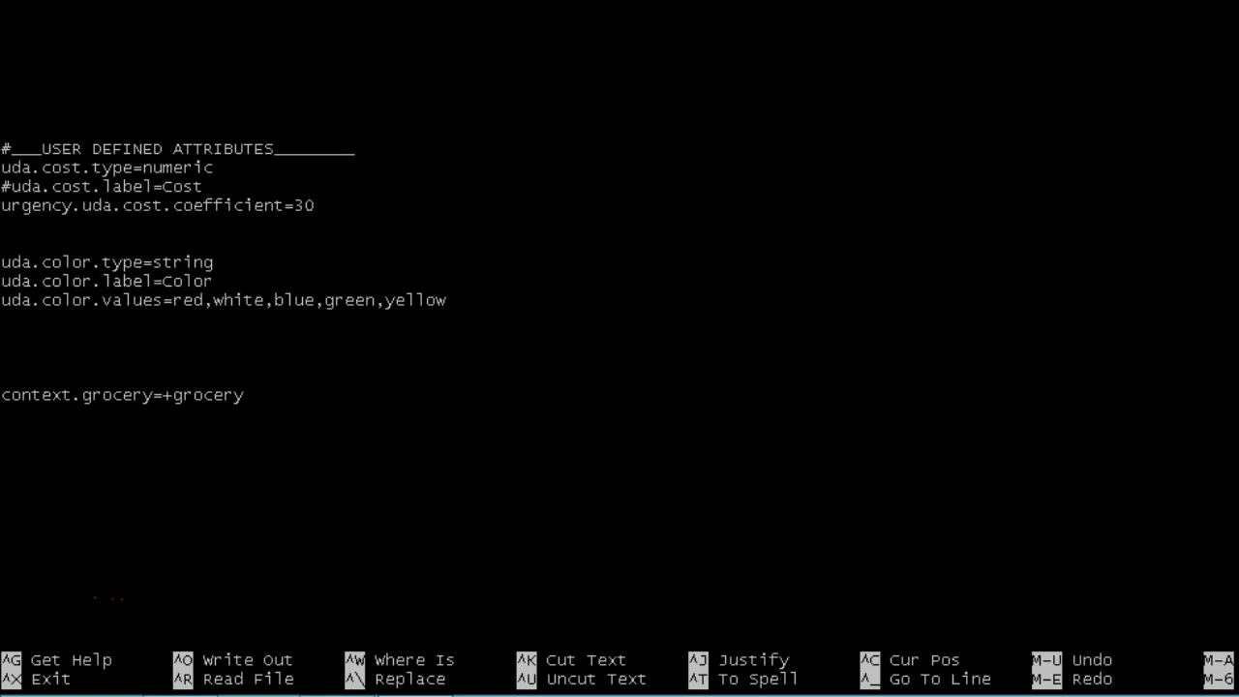
type("context")
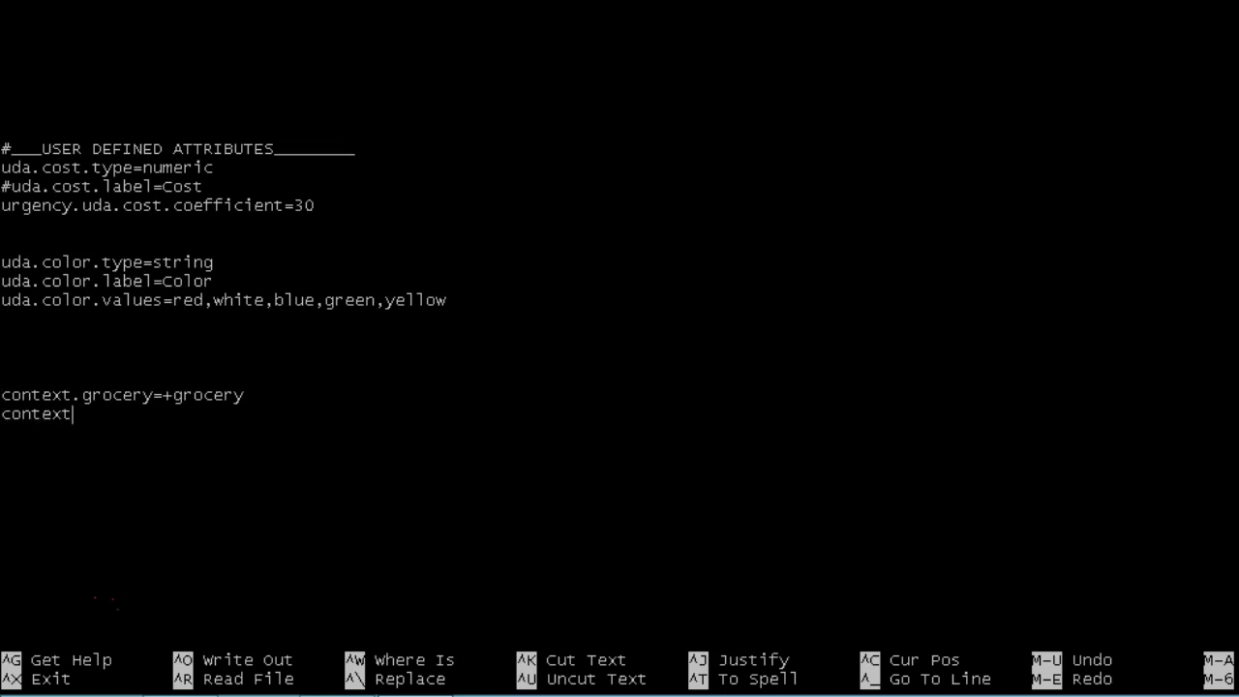
type(".mart")
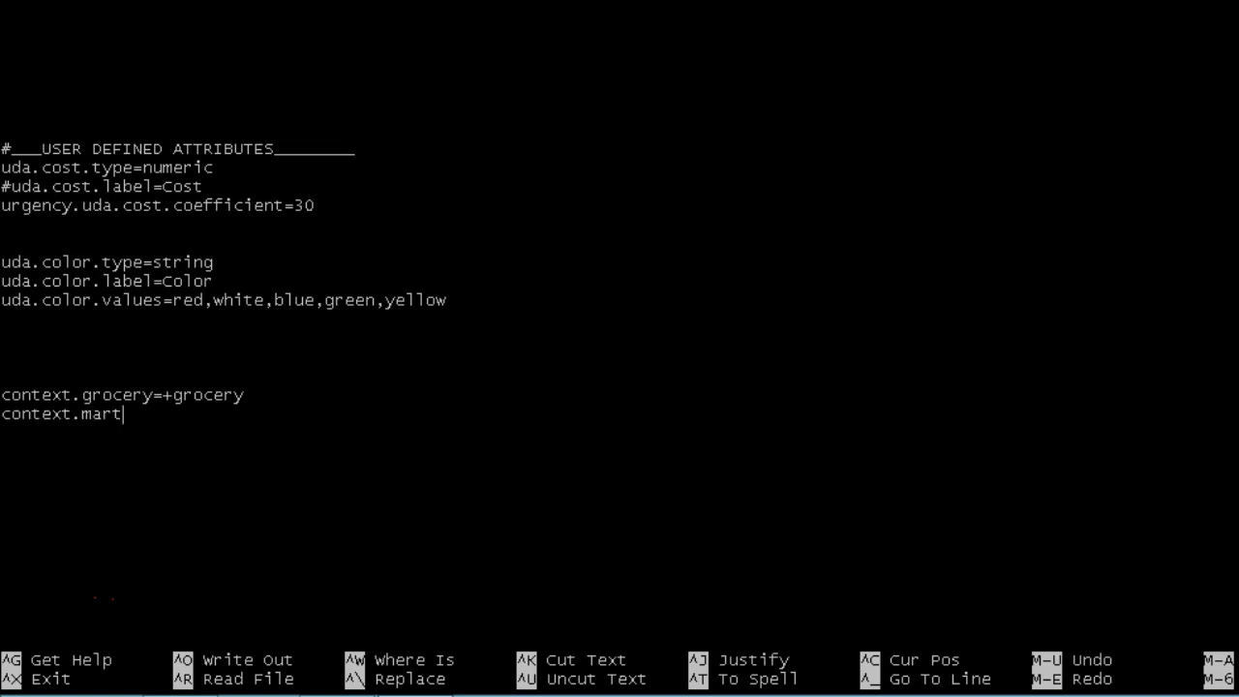
type("ha=+")
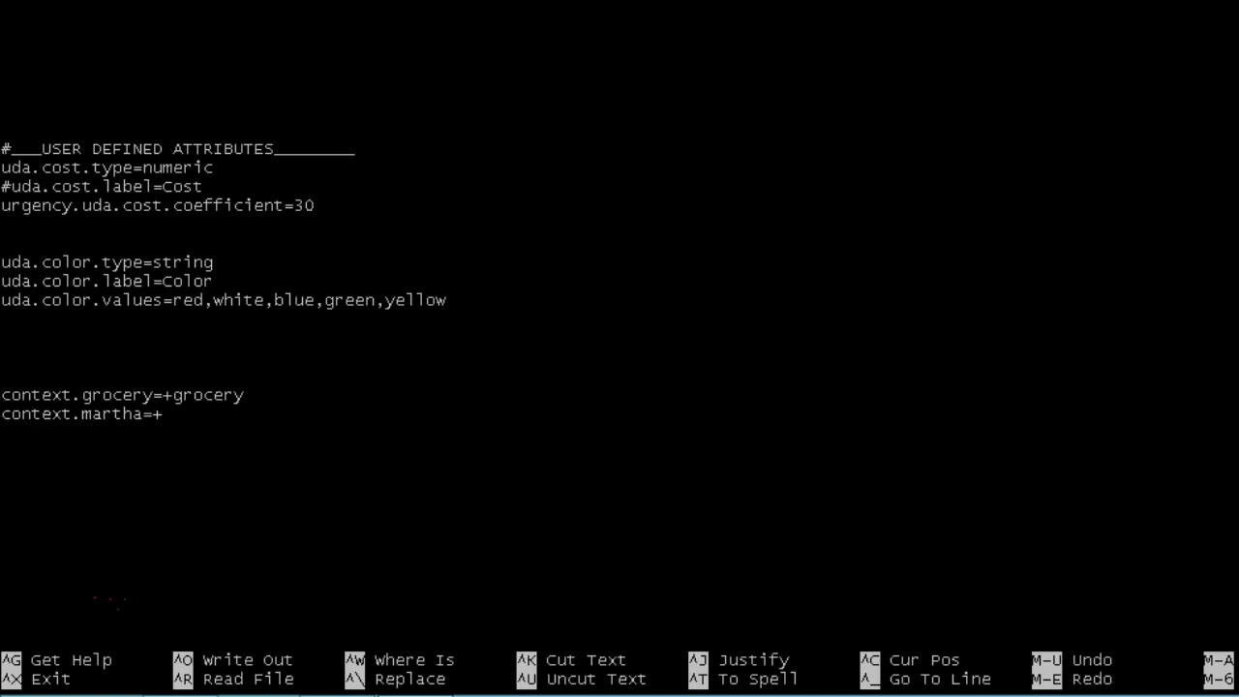
type("martha")
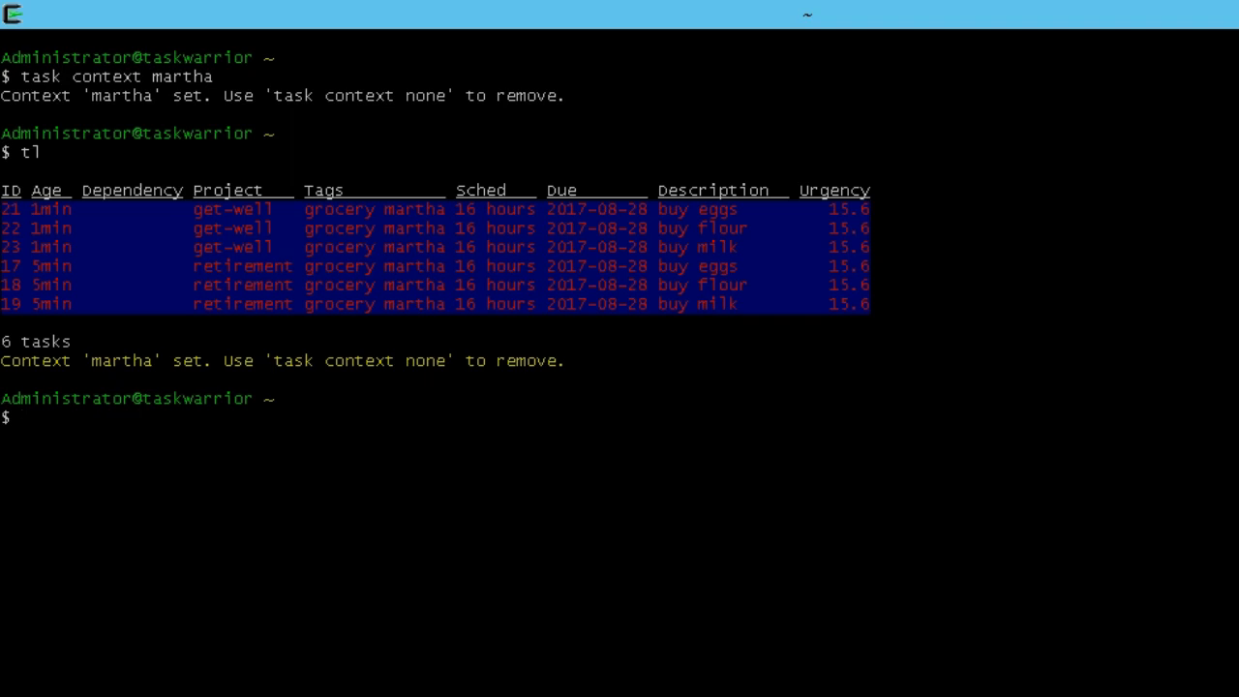
Clear the martha context with the new none alias
type("none")
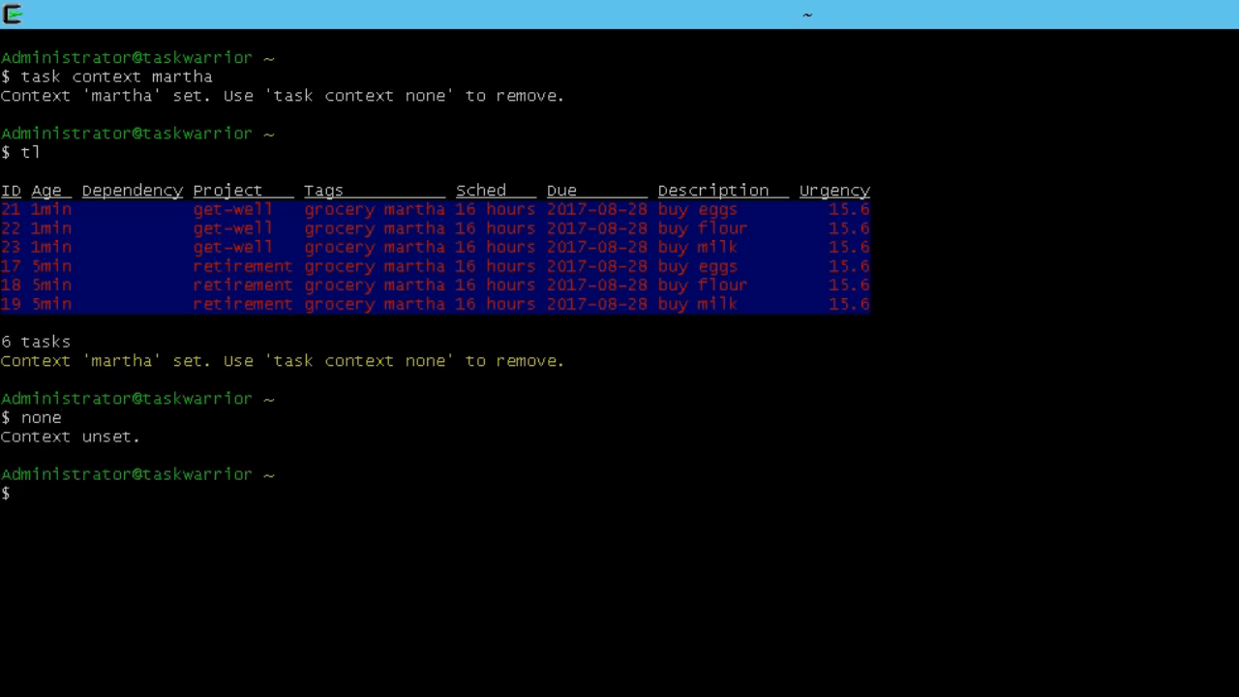